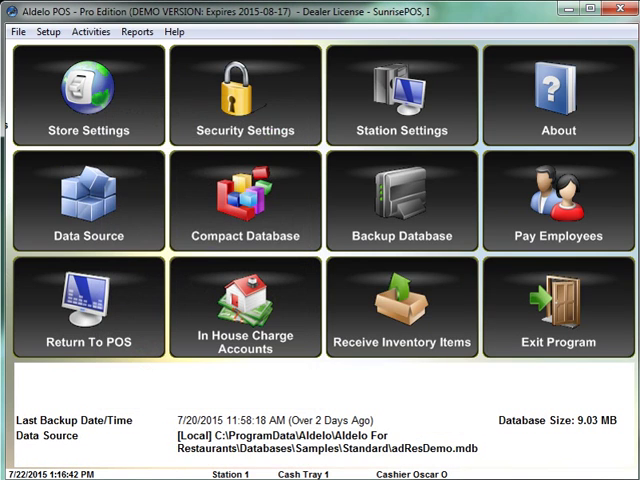
# Save the station's cashier settings with an 8-second change-due timeout and return to back office.
pyautogui.click(88, 90)
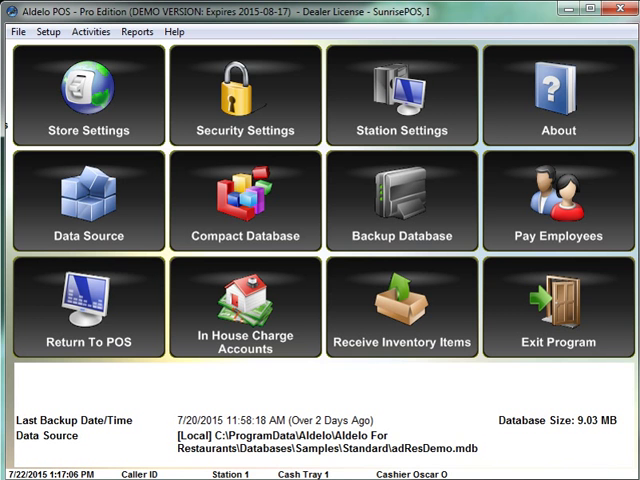
pyautogui.click(400, 96)
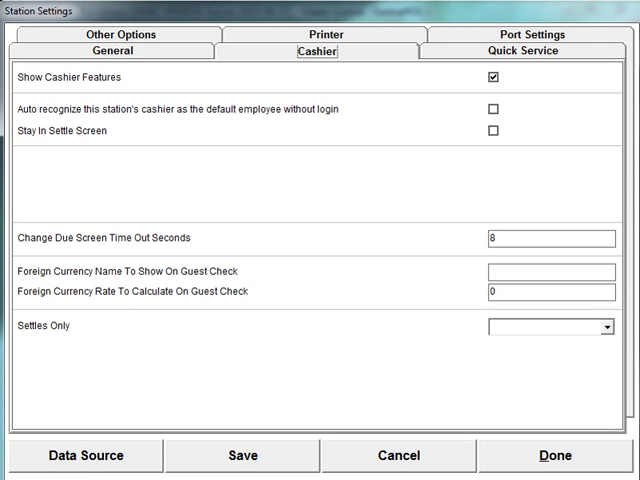
pyautogui.click(550, 238)
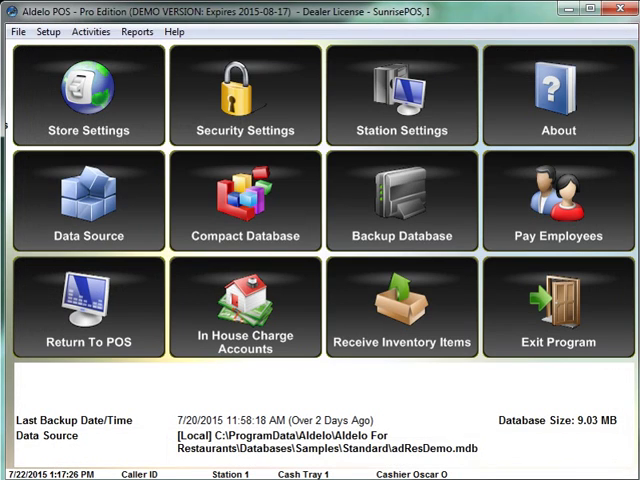
# Return to POS and cash-tender the order so the change screen shows $0.00.
pyautogui.click(88, 310)
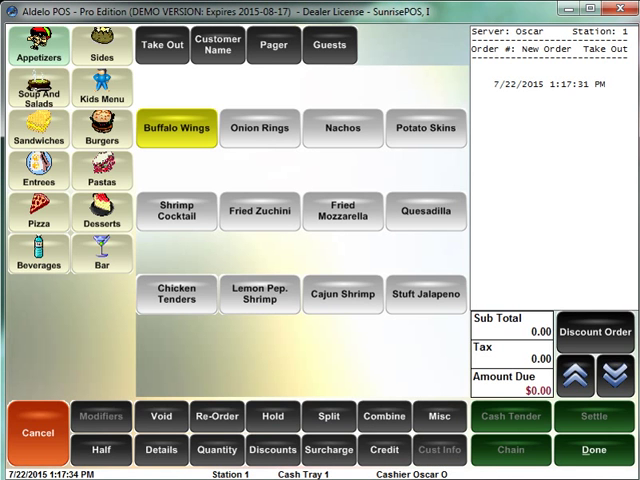
pyautogui.click(176, 128)
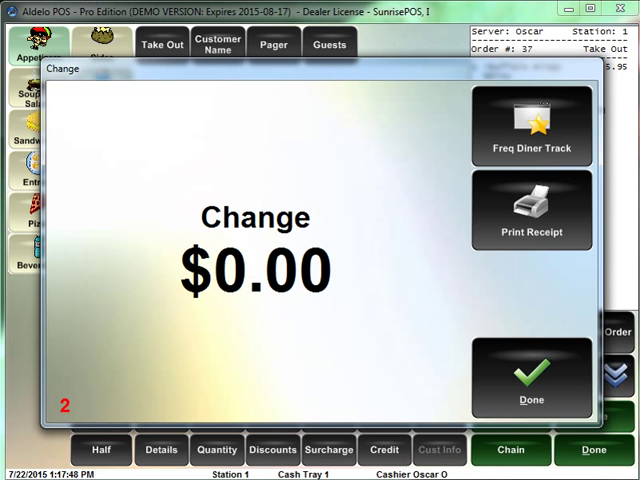
# Dismiss the change screen and confirm the access code to reach a fresh order.
pyautogui.click(532, 380)
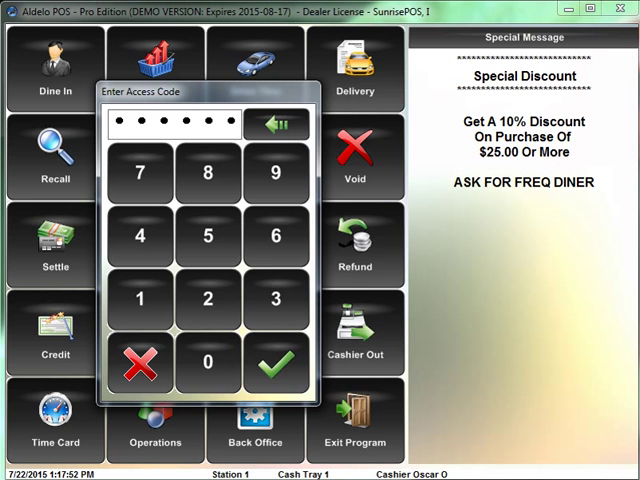
pyautogui.click(278, 362)
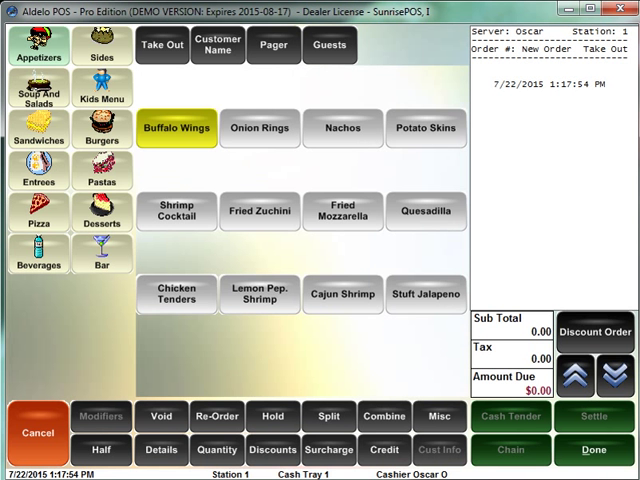